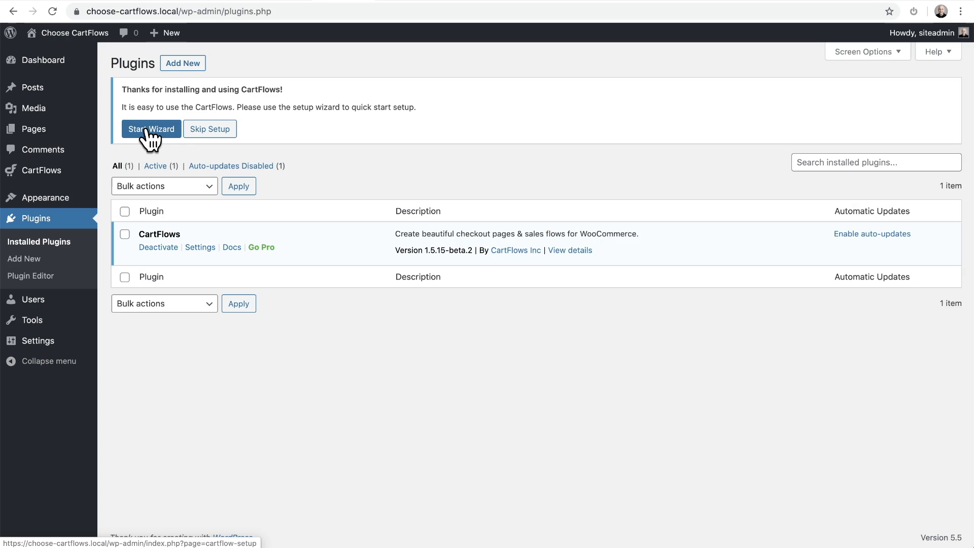
- Launch the CartFlows quick setup wizard from the notice on the Plugins page
left_click(151, 128)
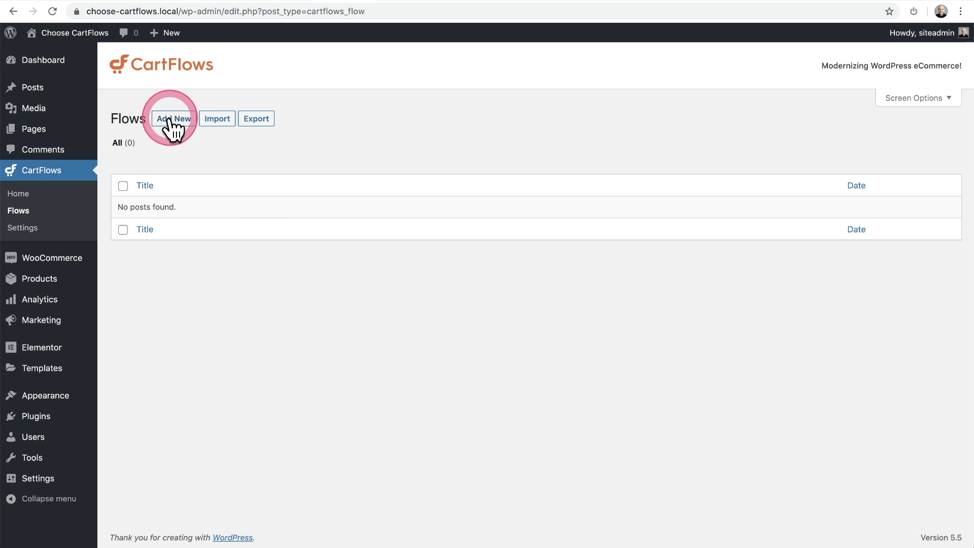
- Add a new flow and scroll through the Ready Templates library
left_click(172, 118)
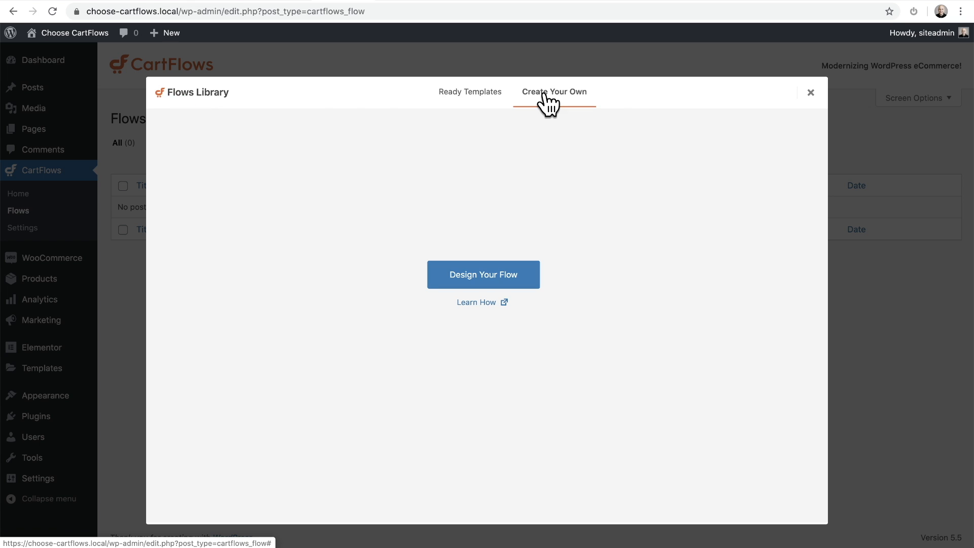
left_click(470, 92)
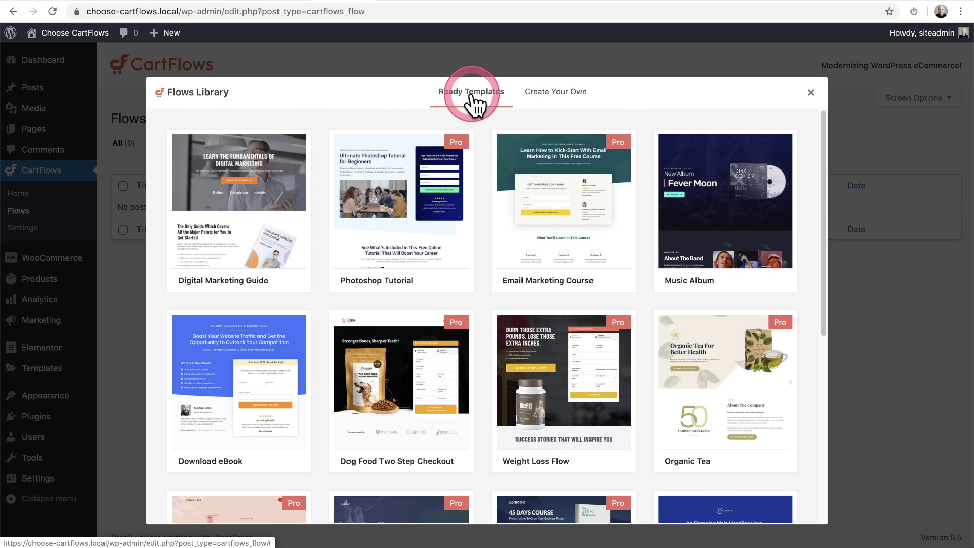
scroll("down", 3)
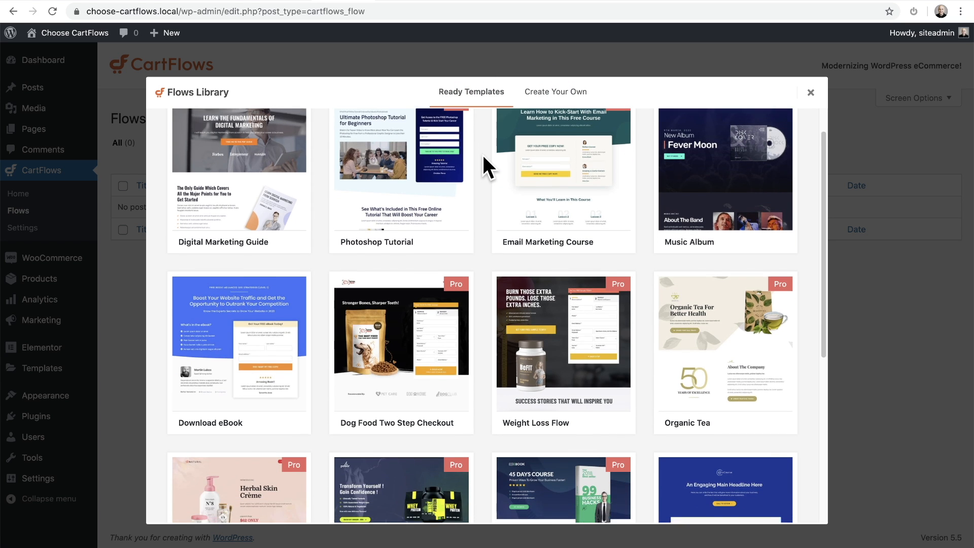
scroll("down", 3)
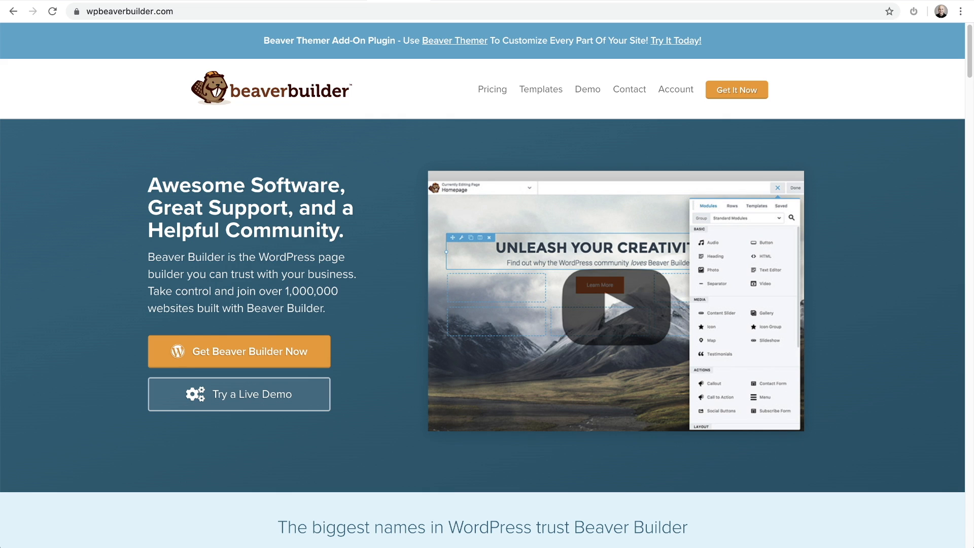
- Visit elementor.com and then wordpress.org in Chrome
type("elementor.com")
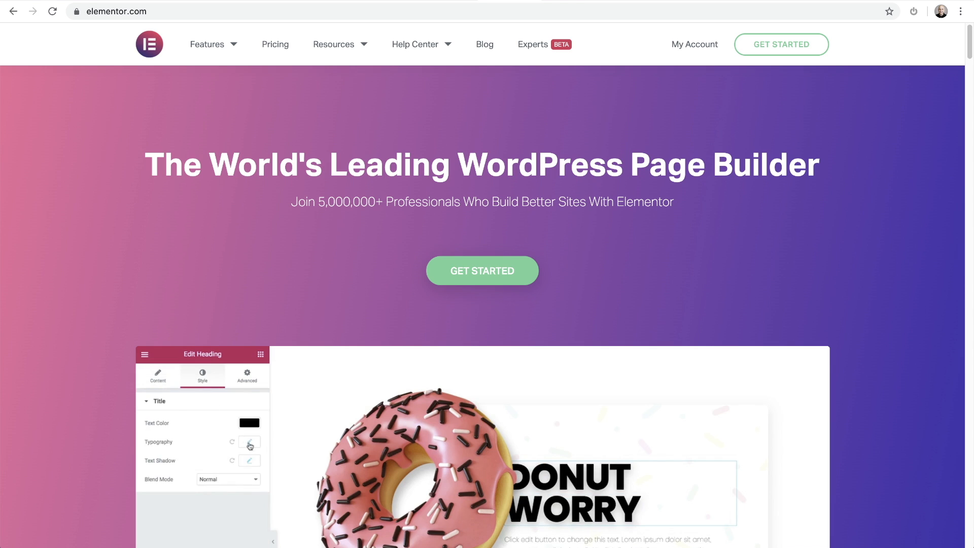
type("wordpress.org")
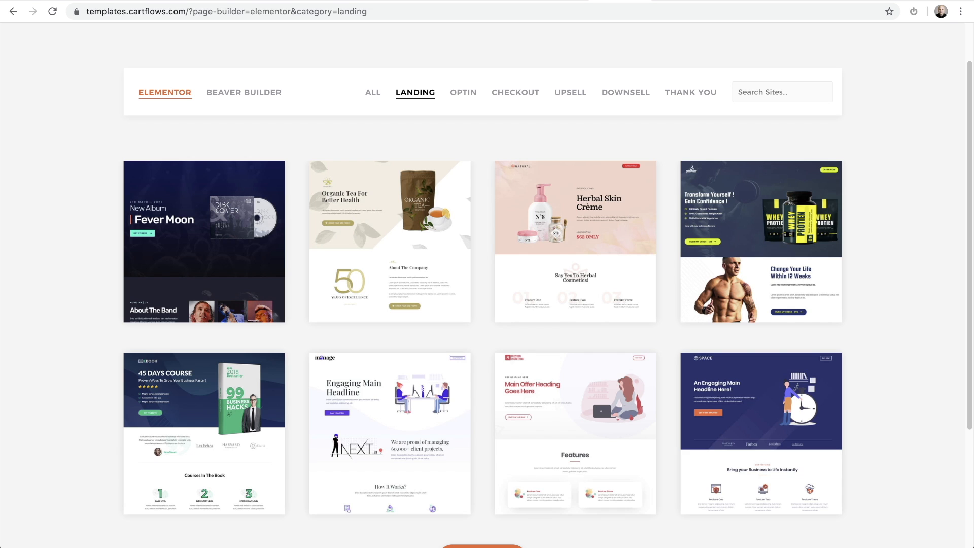
- Filter the Elementor template gallery to show thank-you page templates
left_click(463, 93)
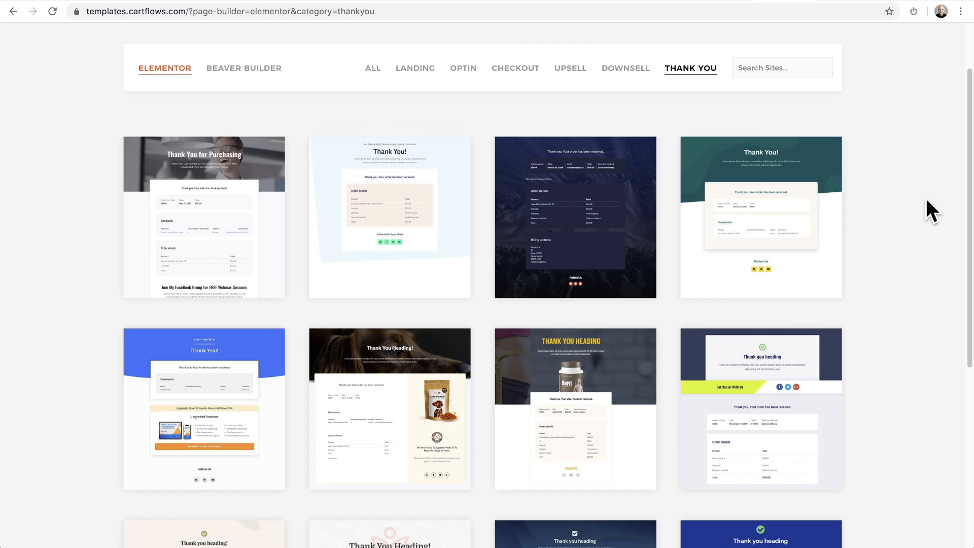
left_click(570, 68)
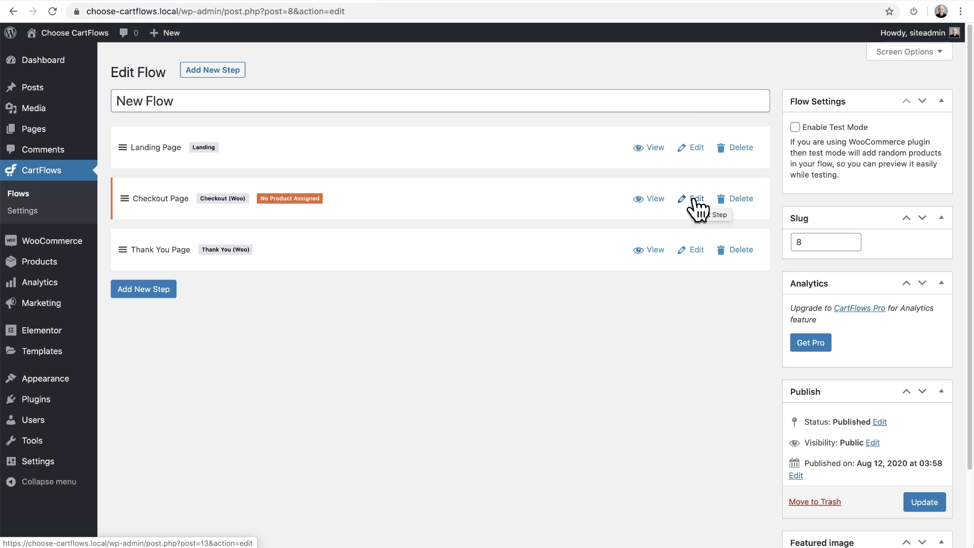
- Edit the Checkout Page step and create a new product for its checkout
left_click(696, 198)
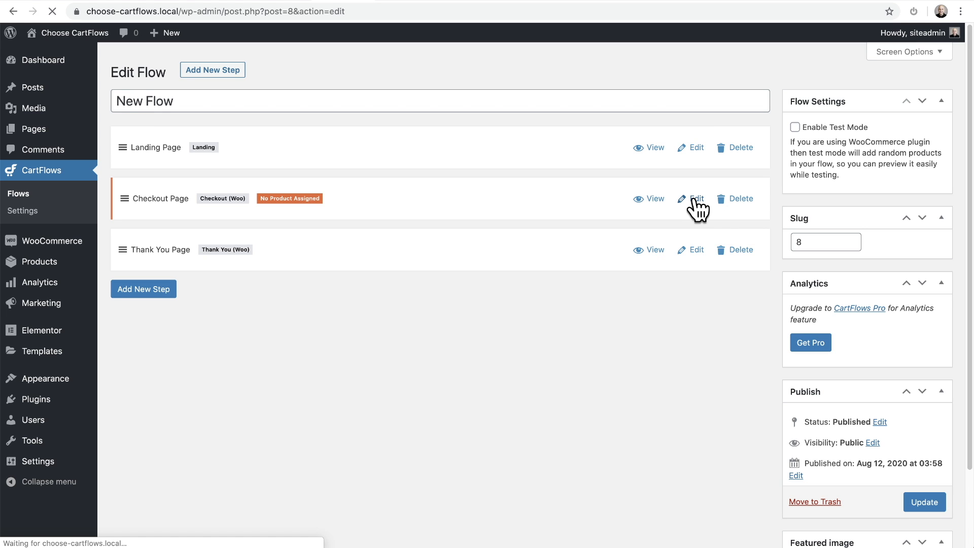
left_click(695, 199)
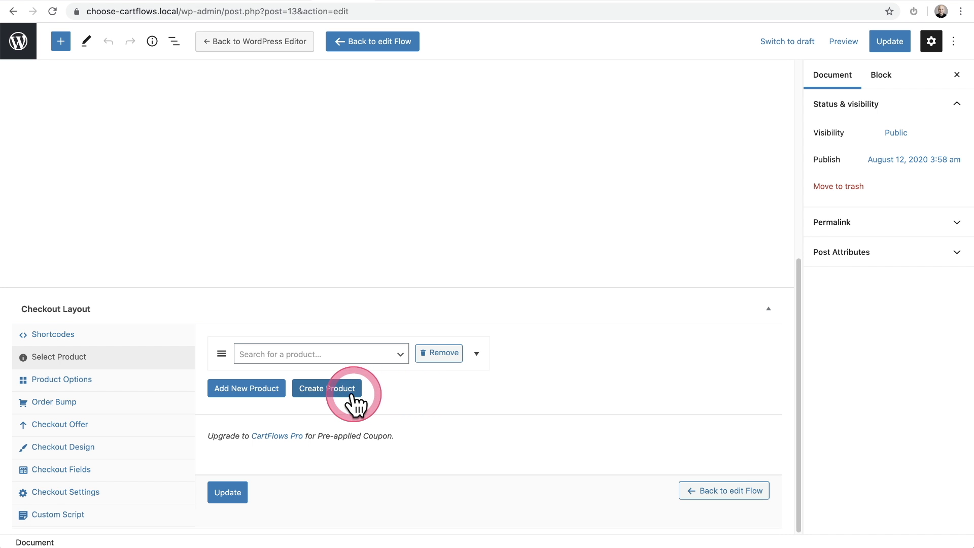
left_click(327, 388)
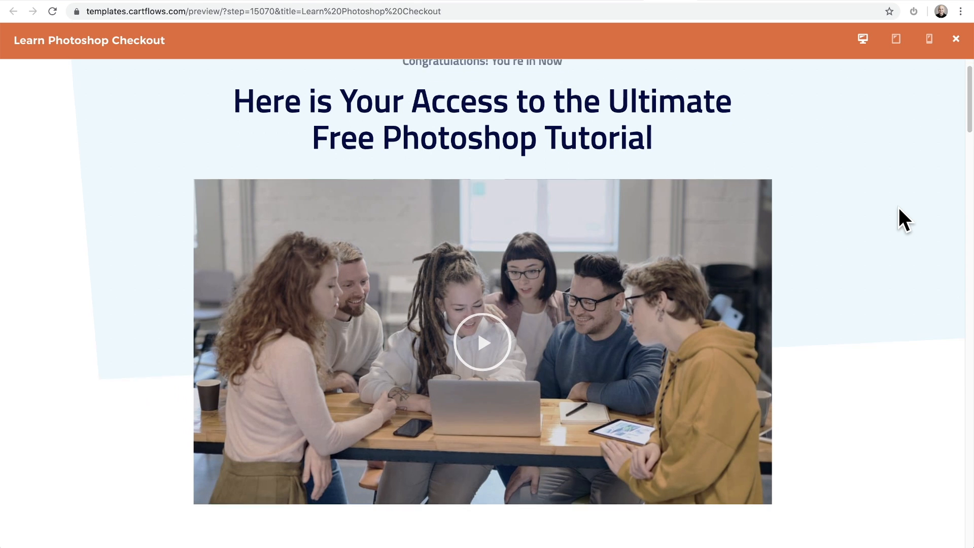
- Scroll through the Learn Photoshop Checkout preview and checkout form, then view the split-test flow
scroll("down", 3)
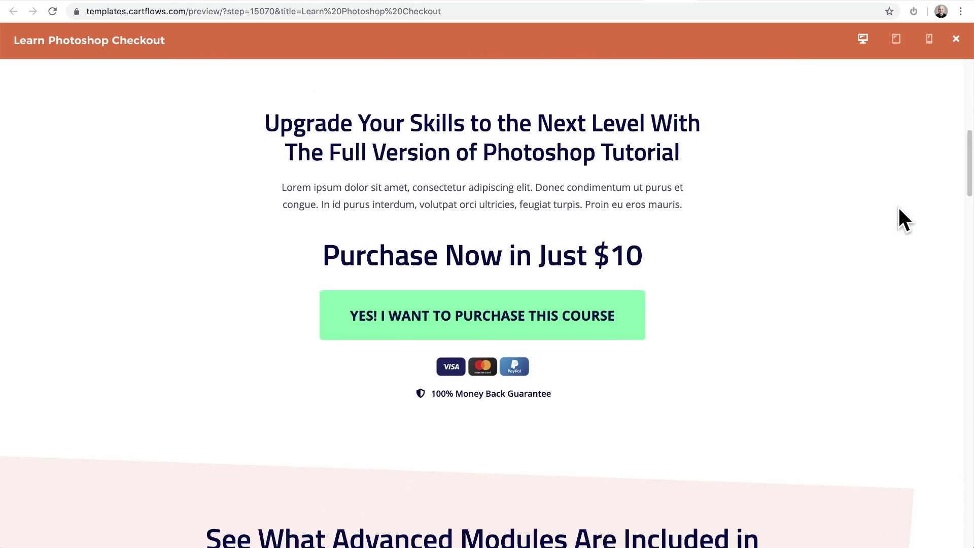
scroll("down", 3)
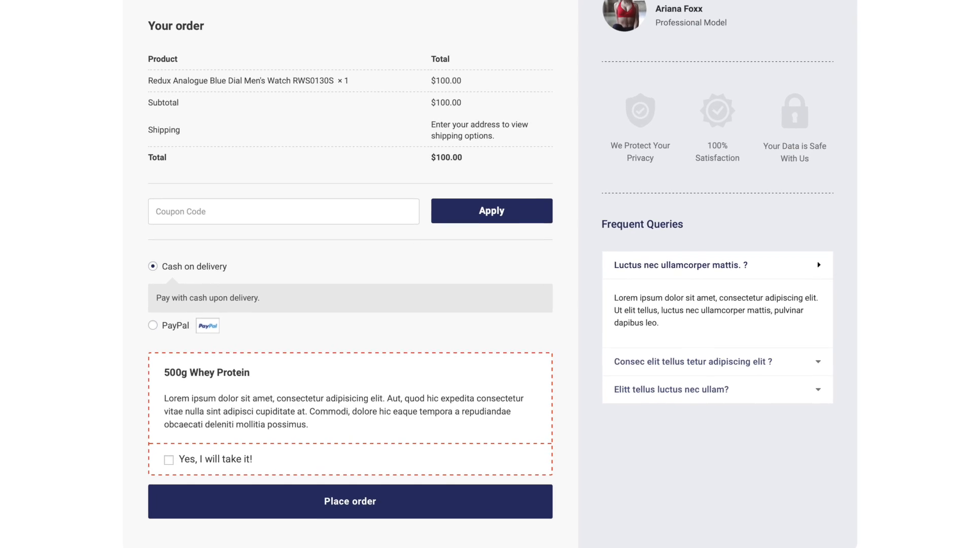
scroll("down", 3)
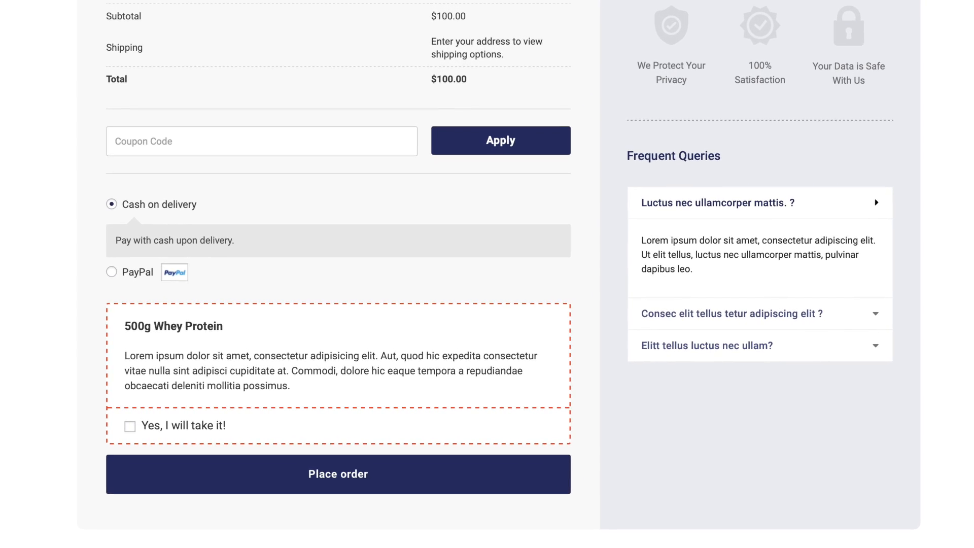
left_click(337, 474)
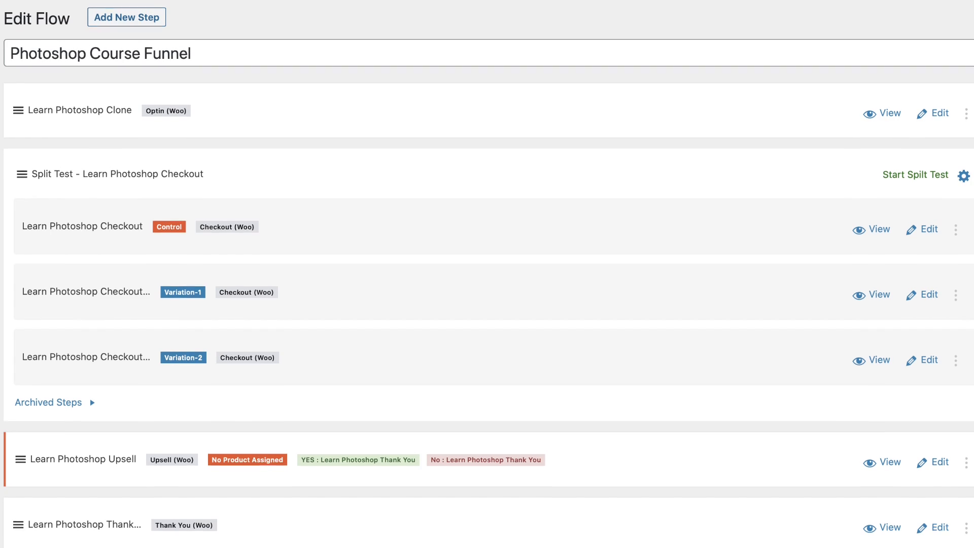
- Scroll through the grid of other Ready Templates flows
scroll("down", 3)
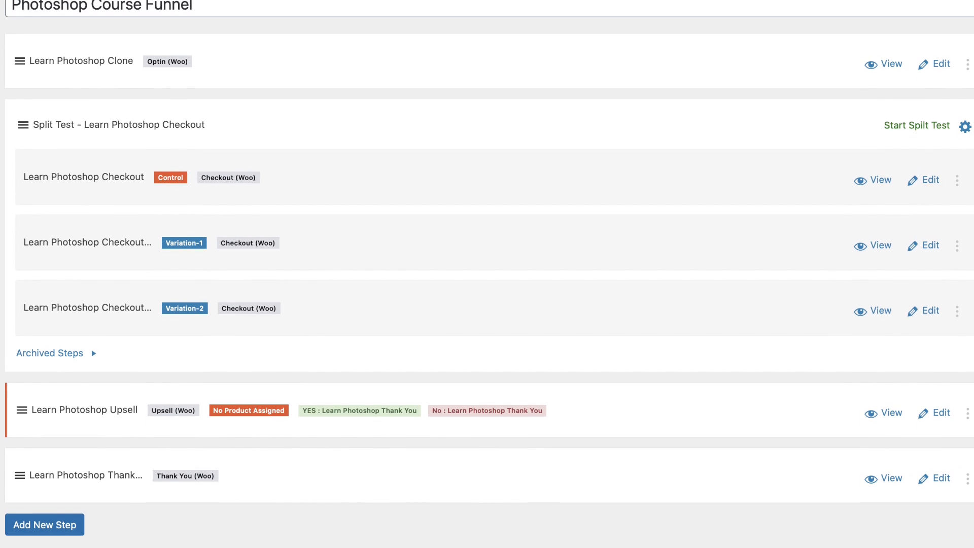
scroll("down", 3)
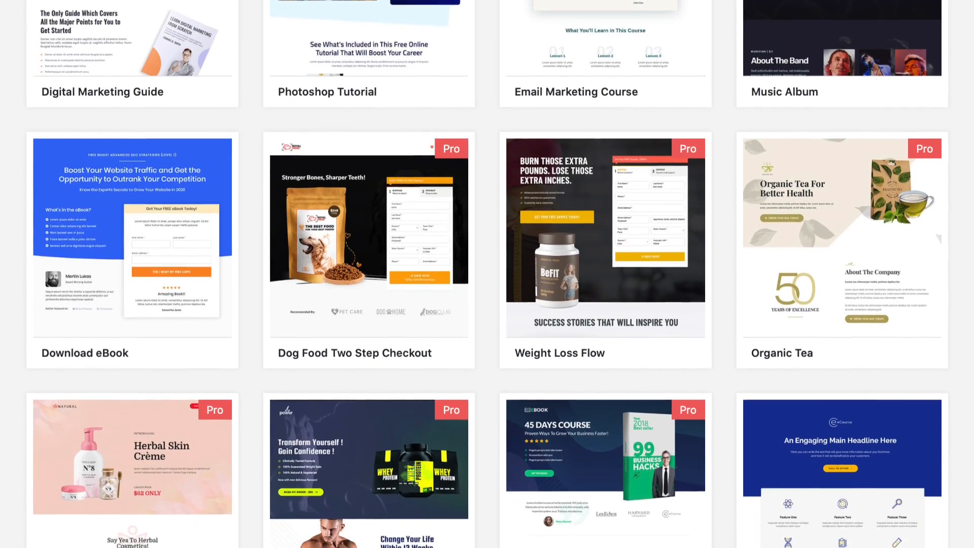
scroll("down", 3)
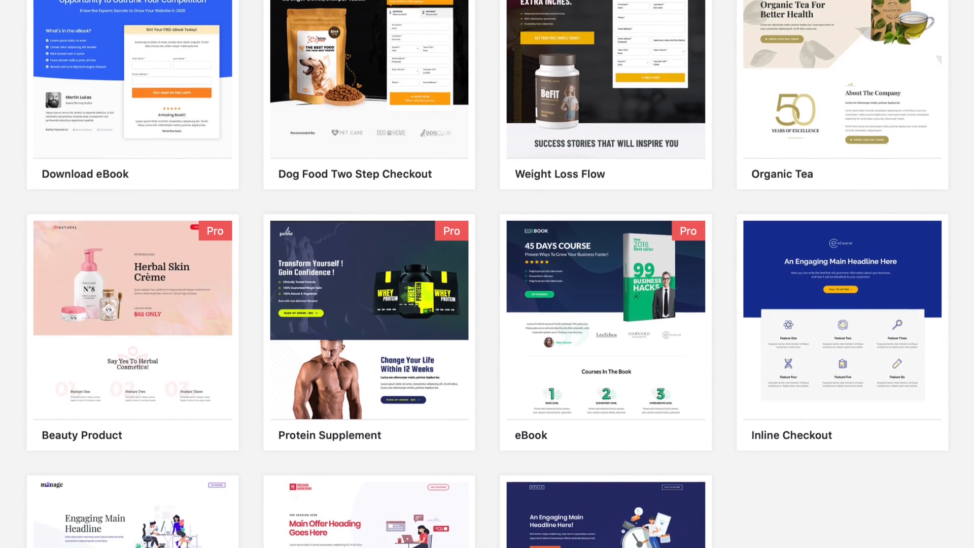